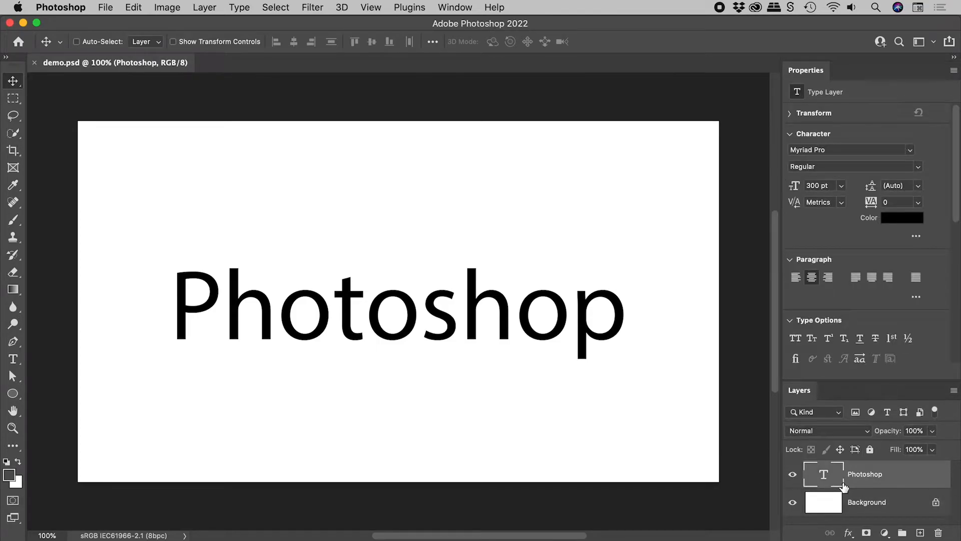
mouse_move(837, 153)
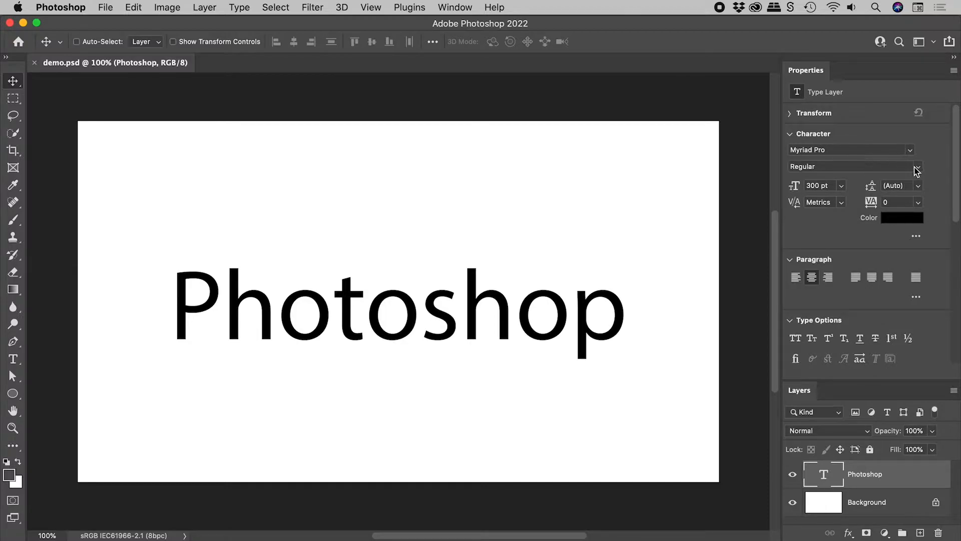
Set the word Photoshop in Myriad Pro Italic, then switch it to Bold
left_click(916, 166)
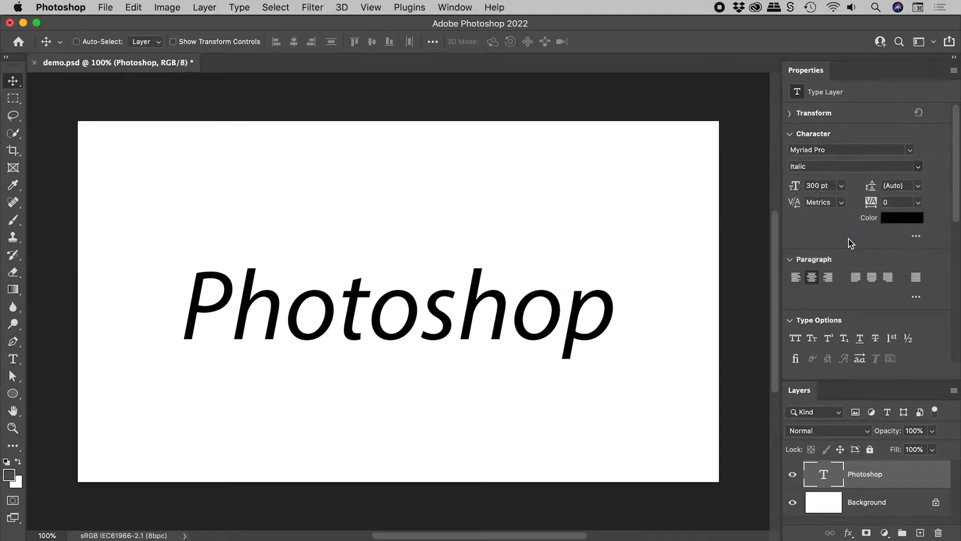
left_click(851, 166)
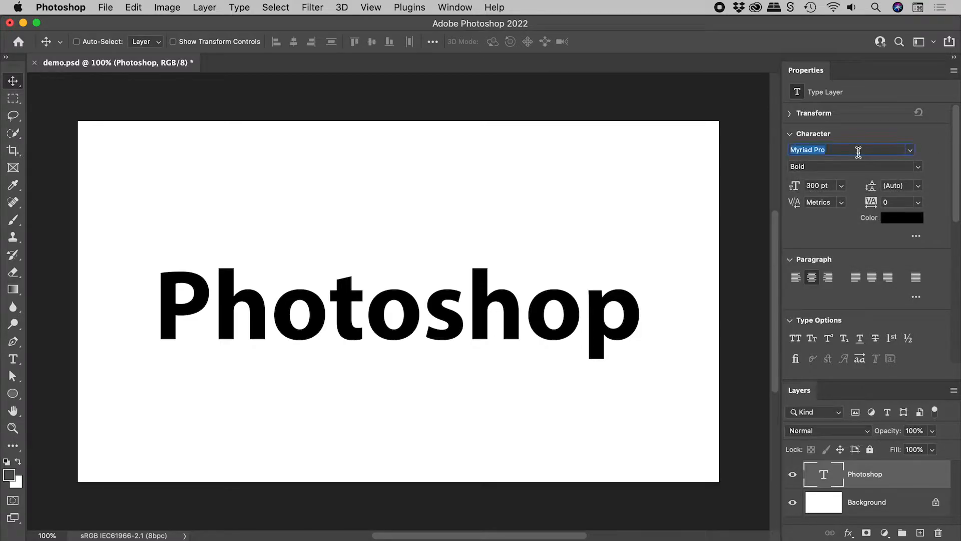
Search 'wire' and apply Wire One Regular to the word Photoshop
type("wire")
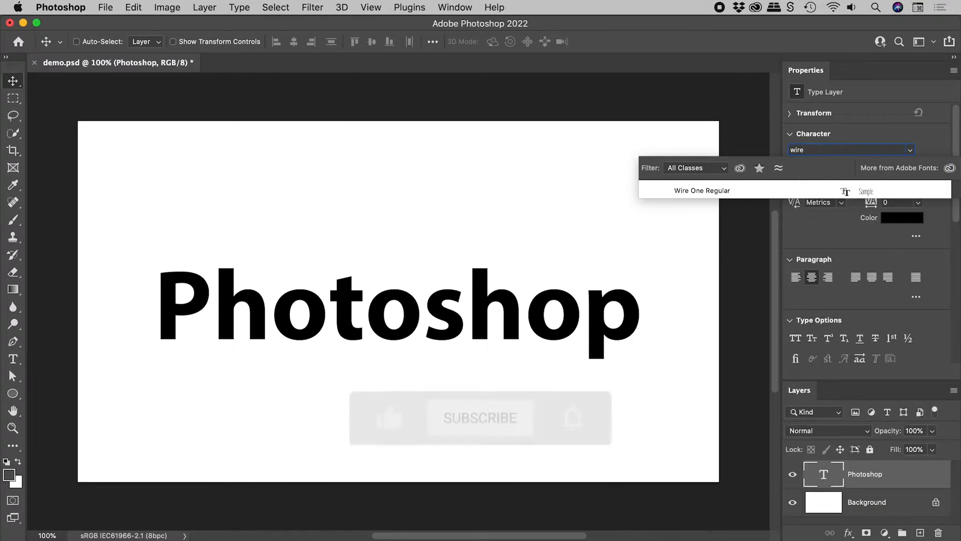
left_click(702, 190)
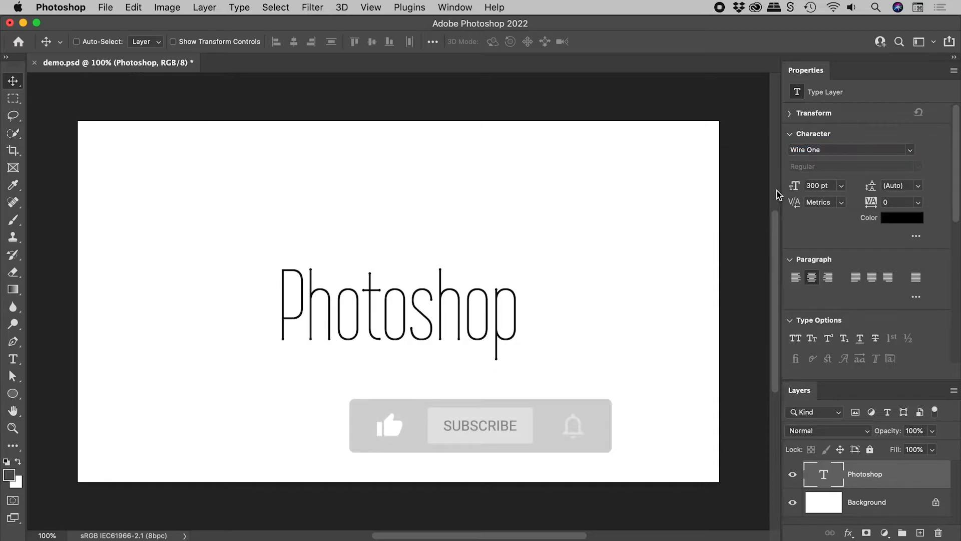
left_click(480, 425)
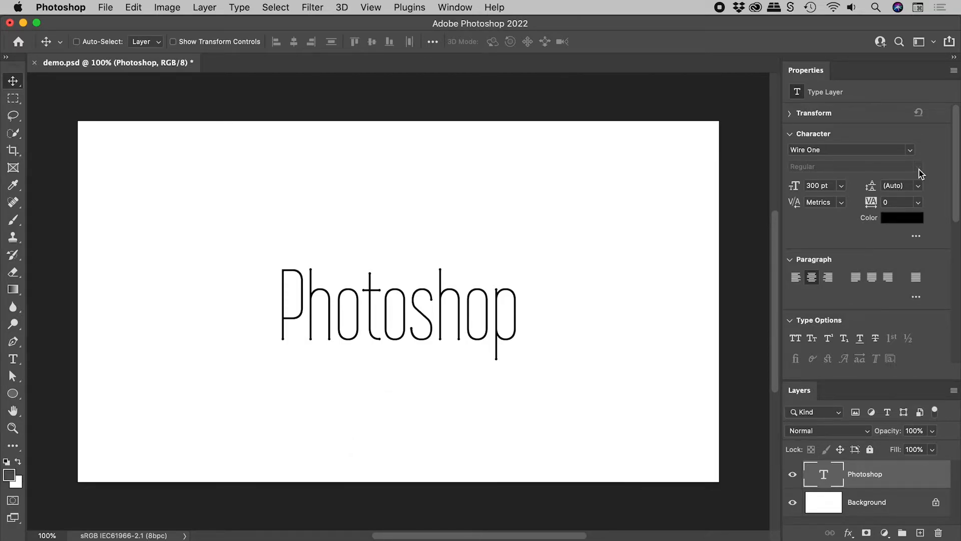
mouse_move(894, 174)
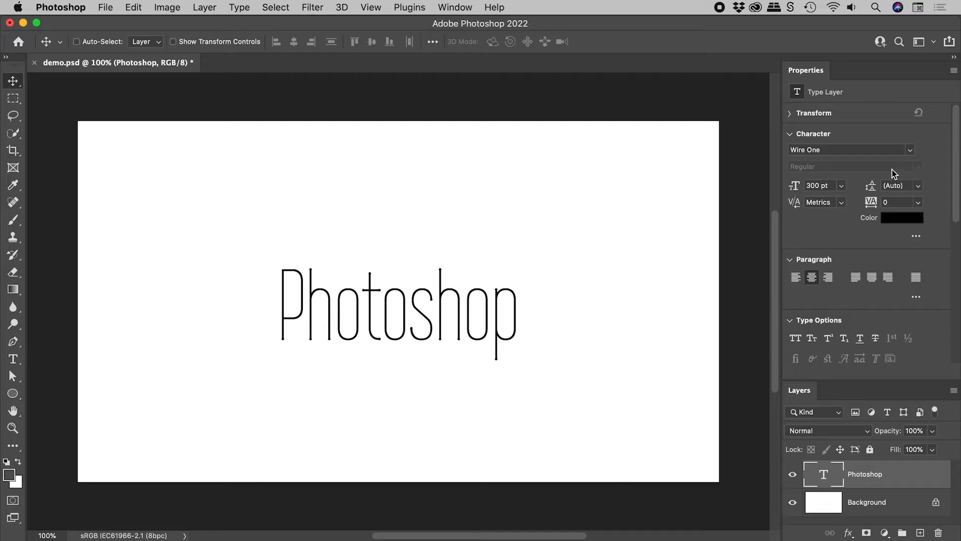
Open the Character panel from the Window menu
left_click(455, 7)
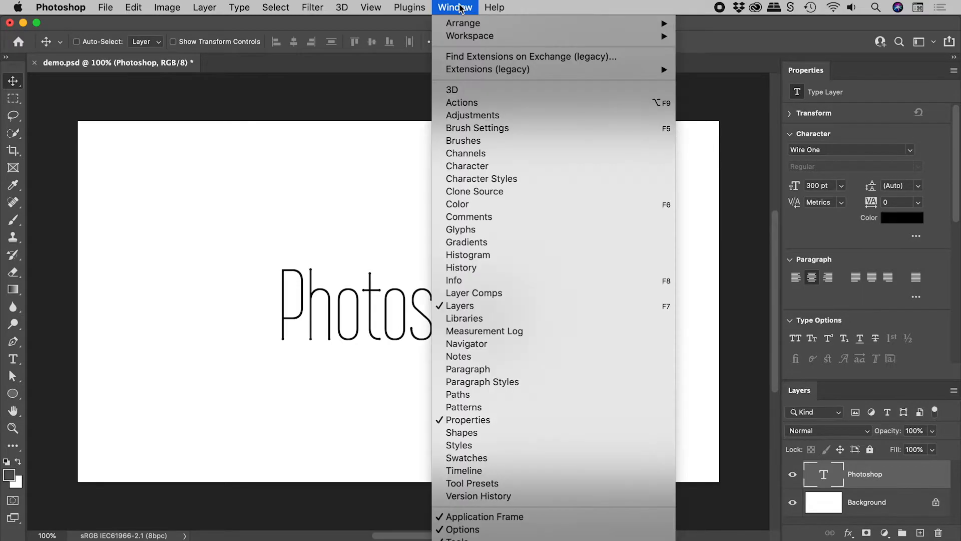
mouse_move(467, 166)
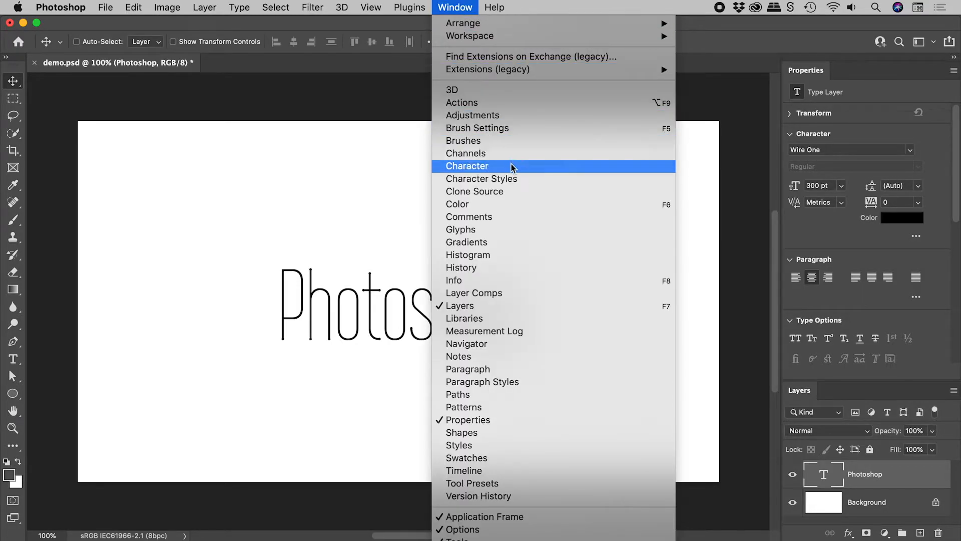
left_click(467, 165)
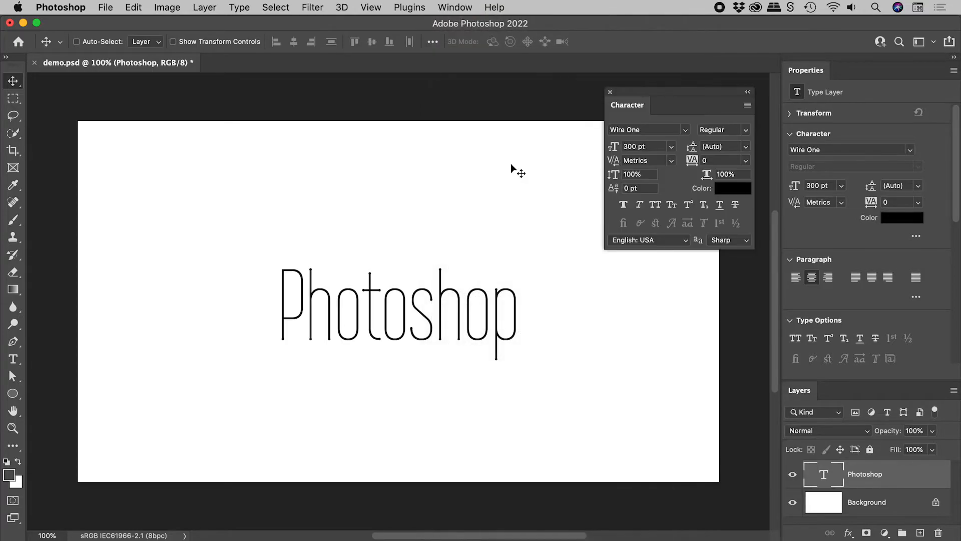
mouse_move(686, 204)
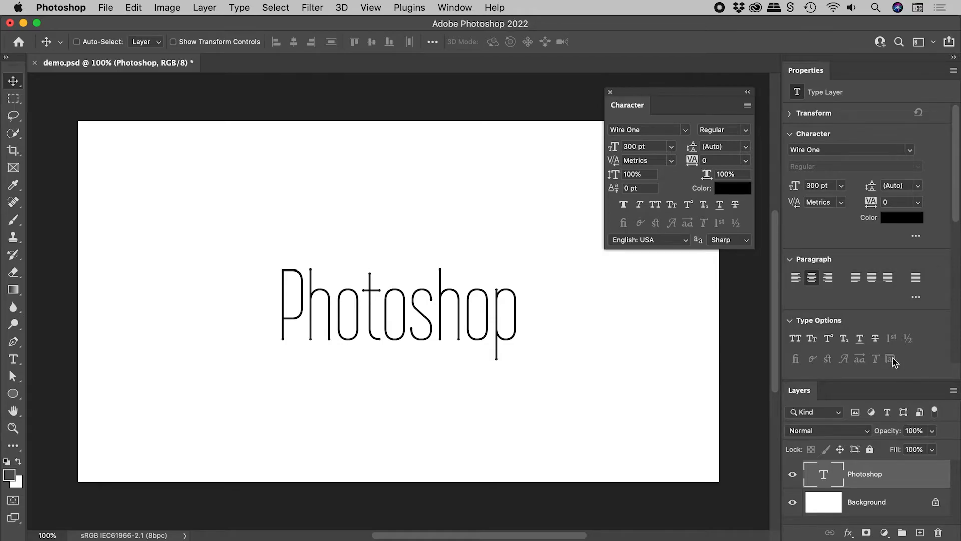
mouse_move(624, 205)
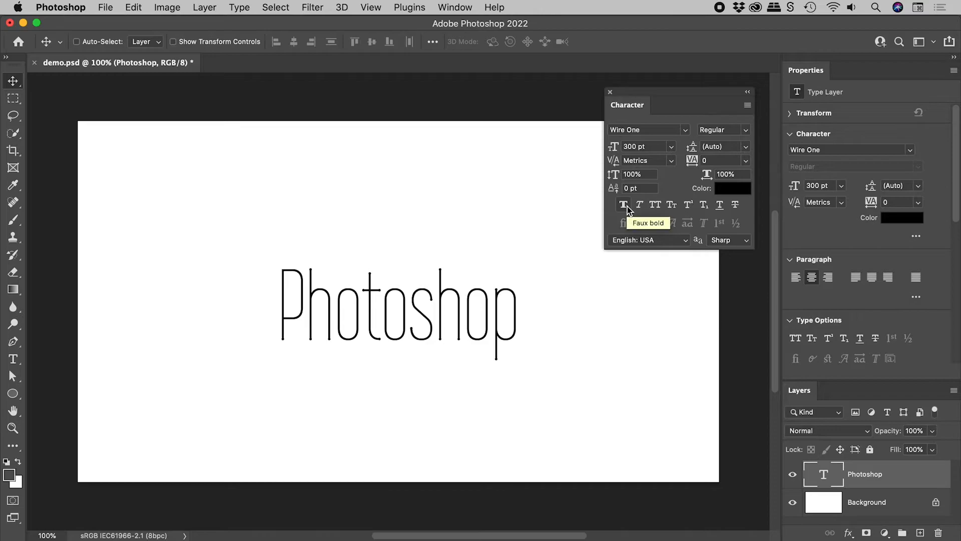
Toggle Faux Bold on and off, then apply Faux Italic plus Faux Bold
left_click(623, 205)
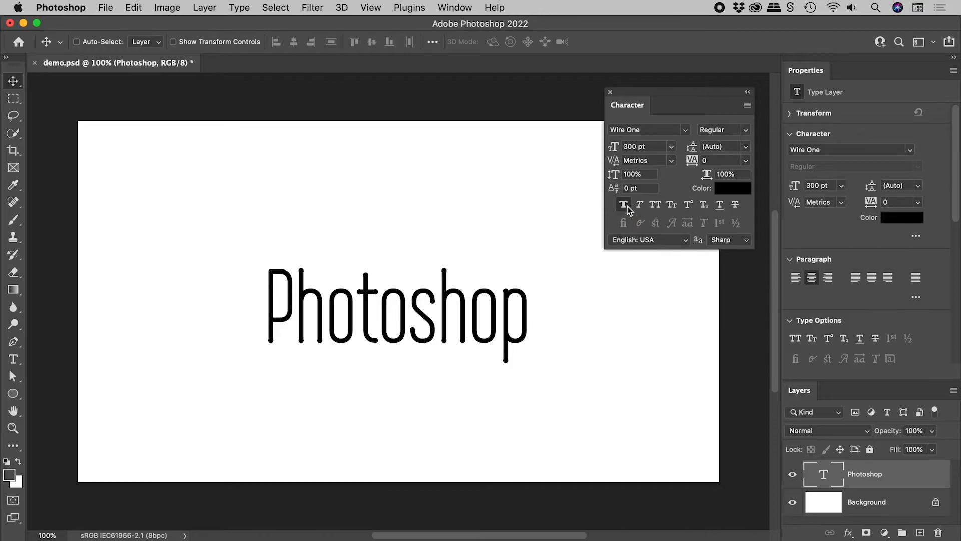
left_click(623, 204)
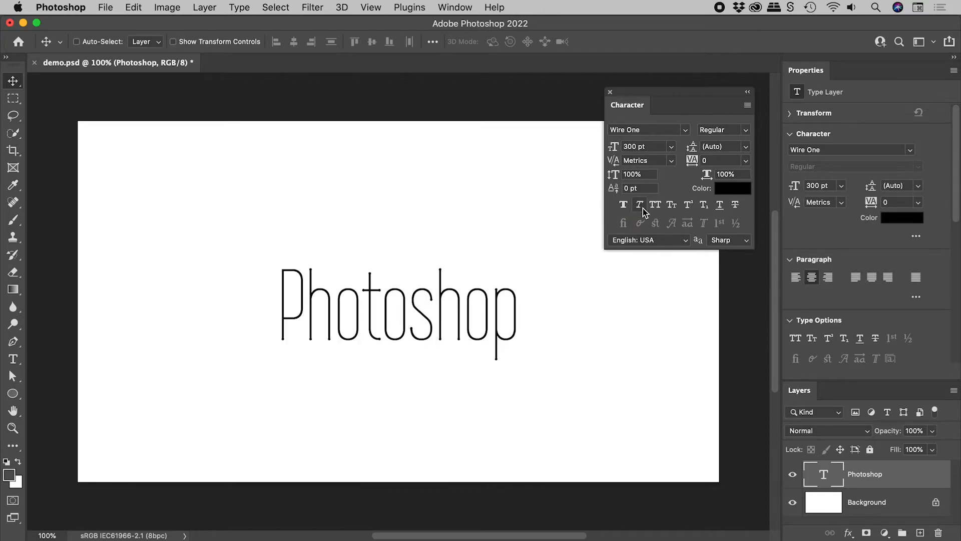
left_click(639, 204)
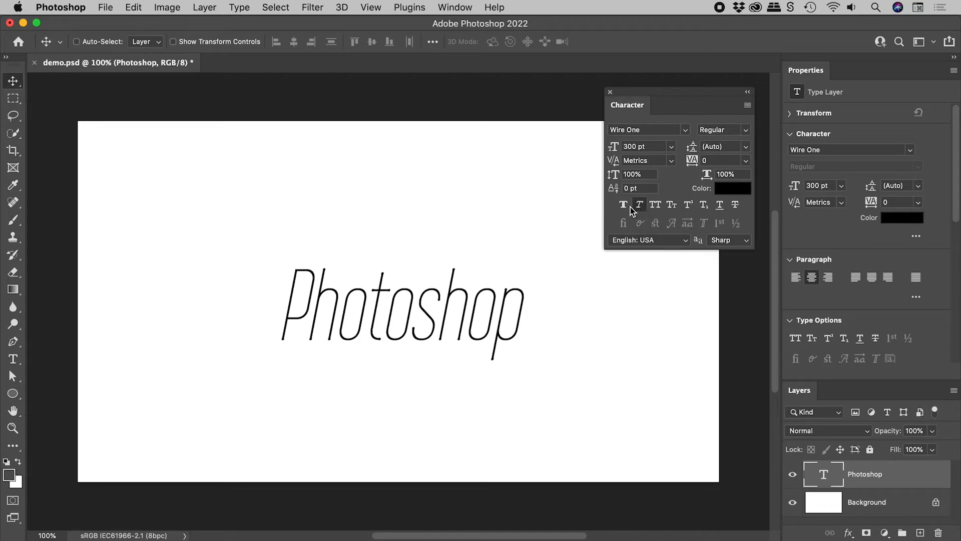
left_click(622, 204)
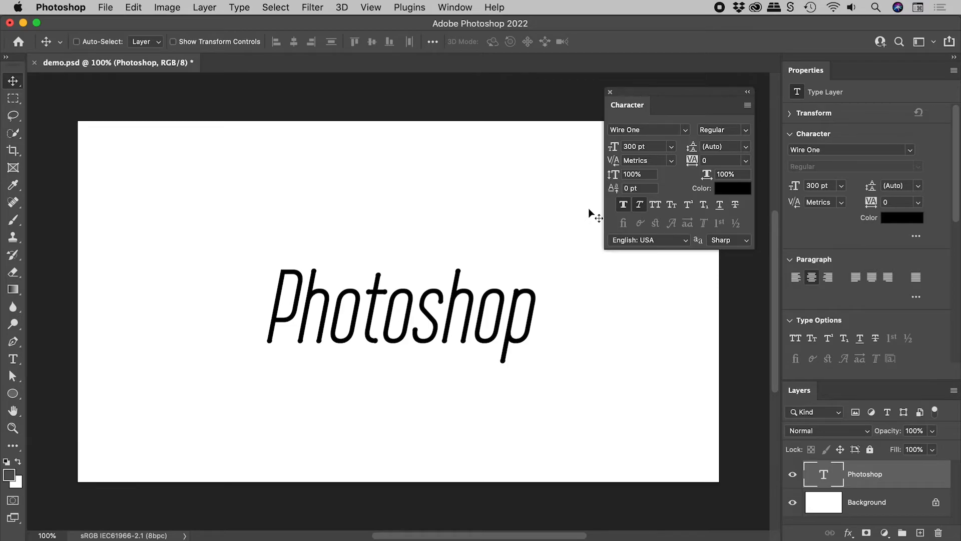
mouse_move(109, 21)
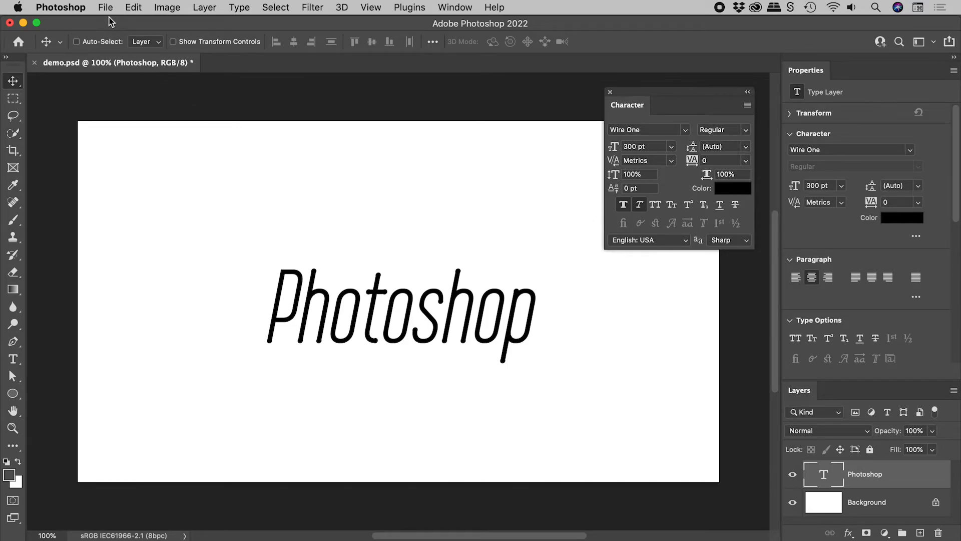
Create a new blank 1920 × 1080 px document, Untitled-1, via File > New
left_click(104, 8)
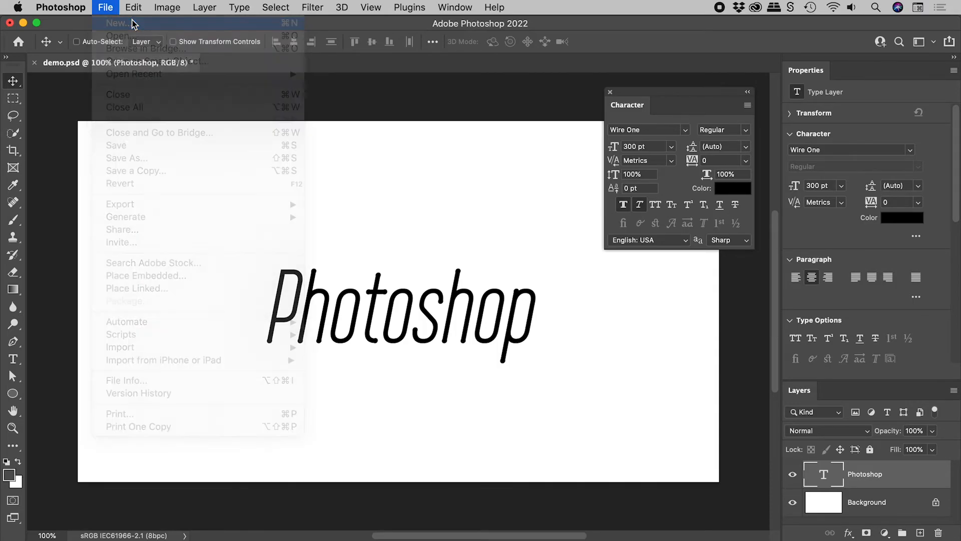
left_click(116, 23)
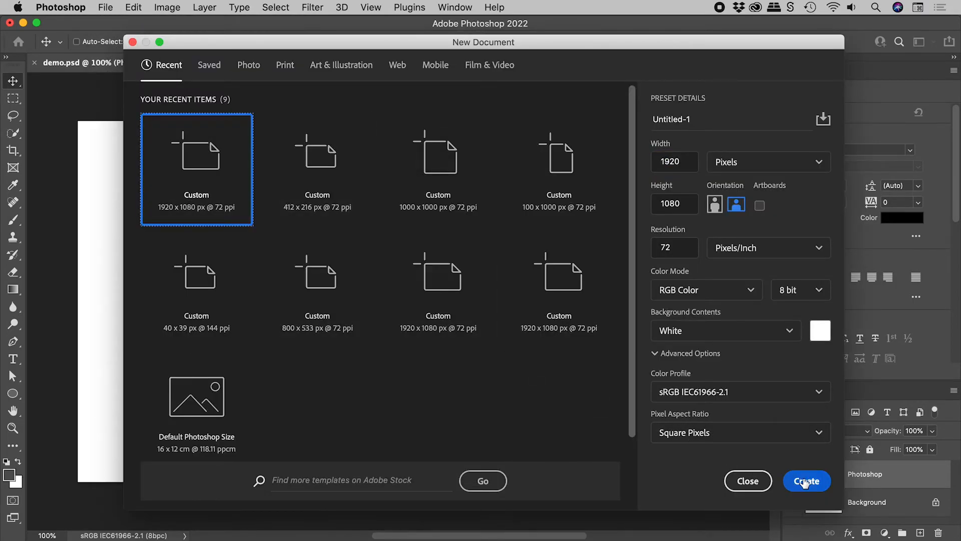
left_click(806, 480)
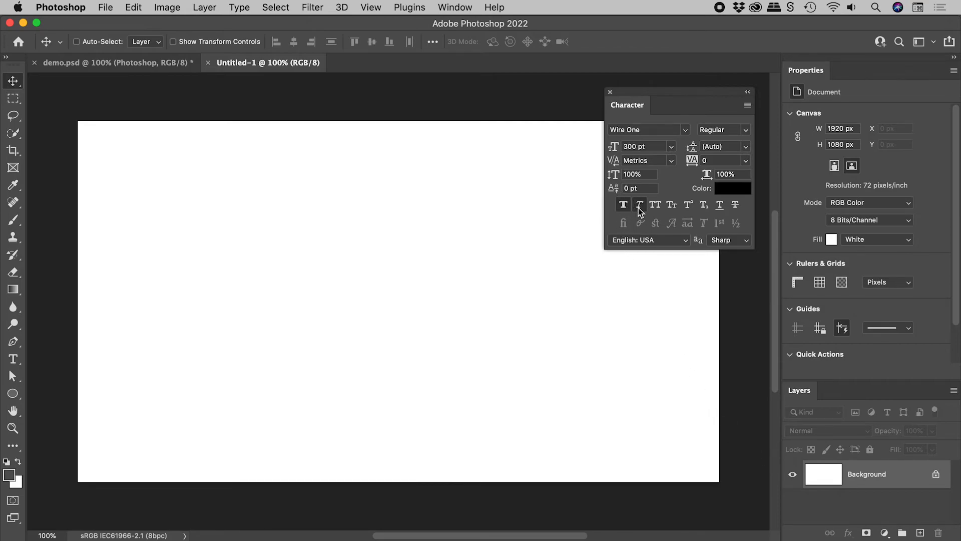
mouse_move(590, 210)
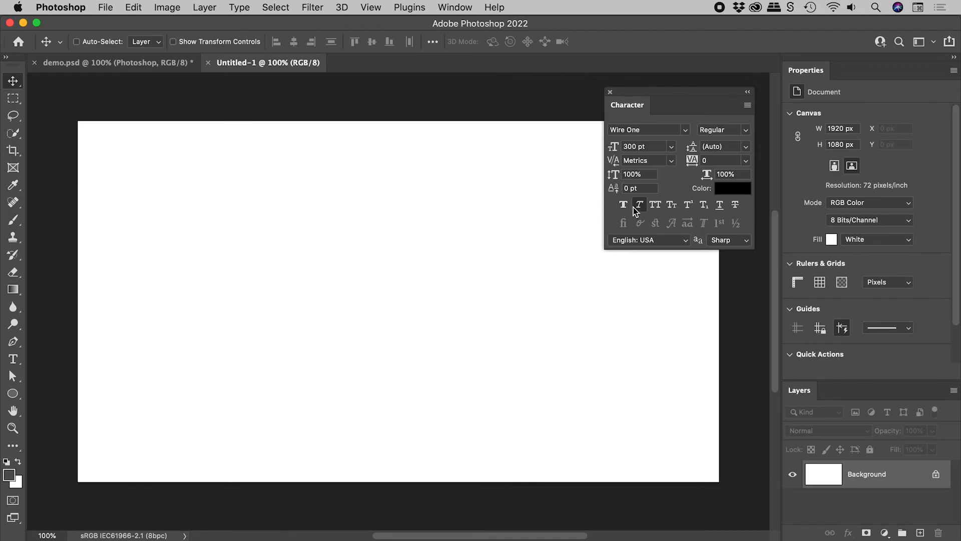
mouse_move(564, 209)
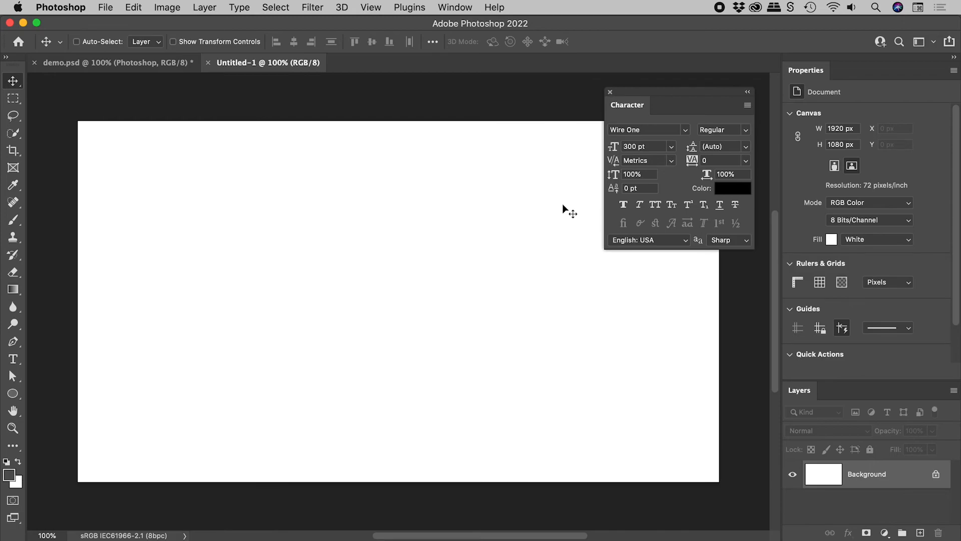